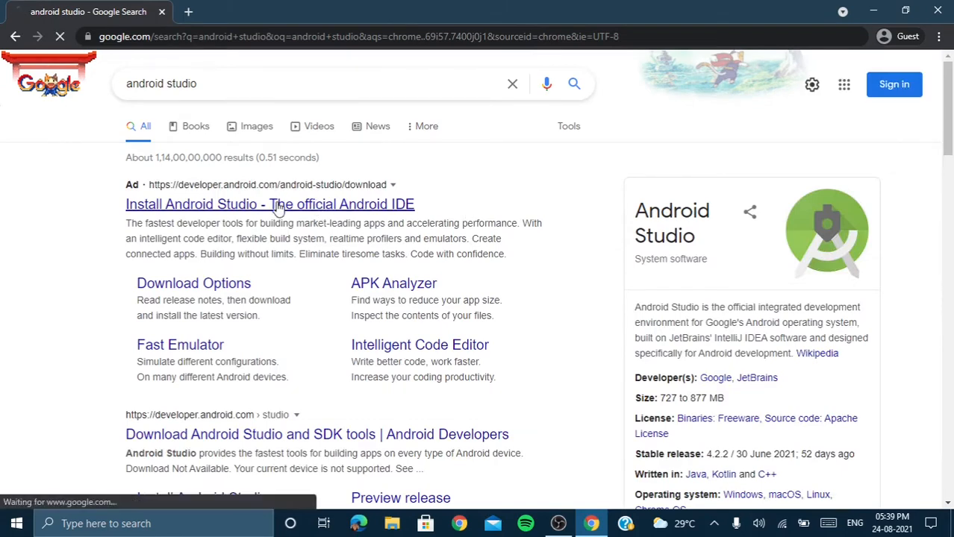
Go to the official Android Studio download page from the Google results
click(270, 203)
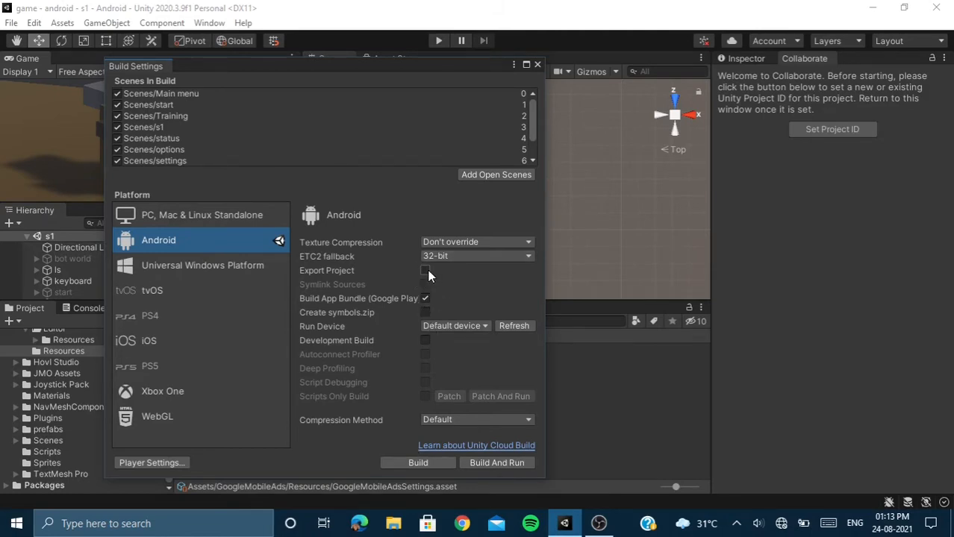
Enable Export Project for the Android build and start the export
click(426, 270)
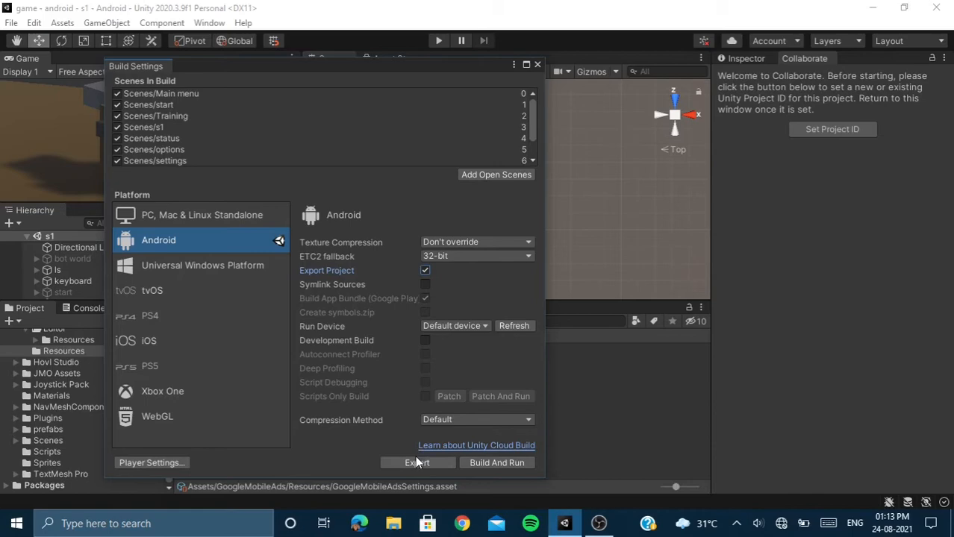
click(417, 463)
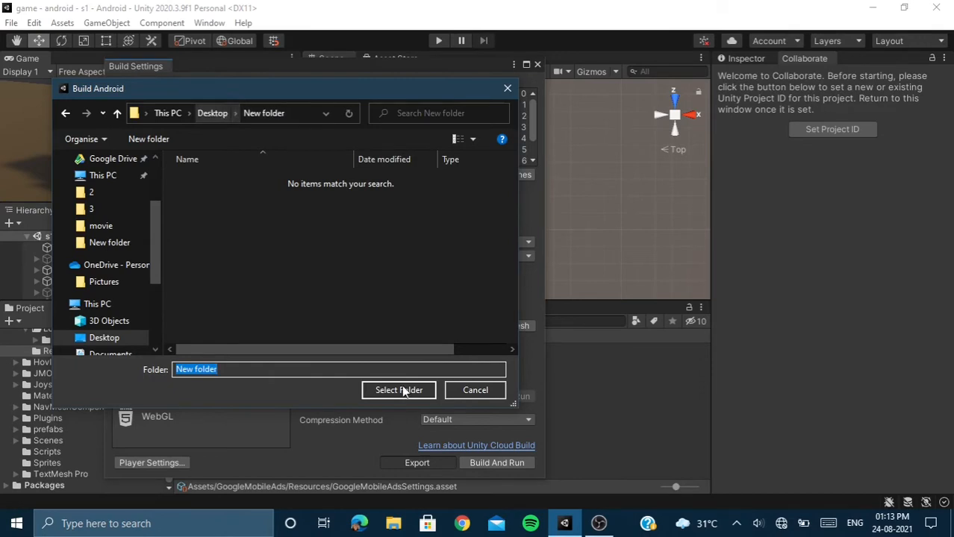
Choose New folder on the Desktop as the export destination
click(399, 390)
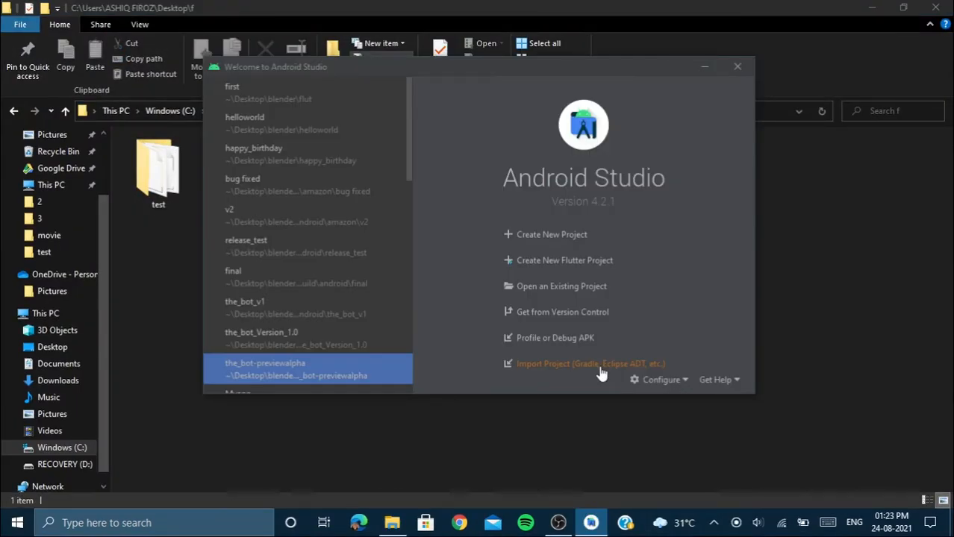
Import the exported test folder as an existing Gradle project
click(590, 364)
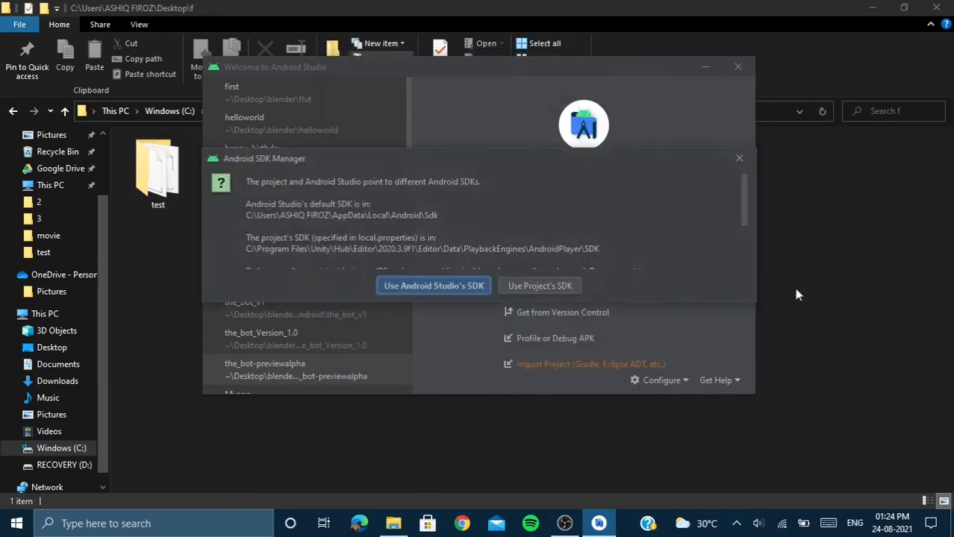
Keep Android Studio's SDK for the project and build the launcher APK
click(433, 286)
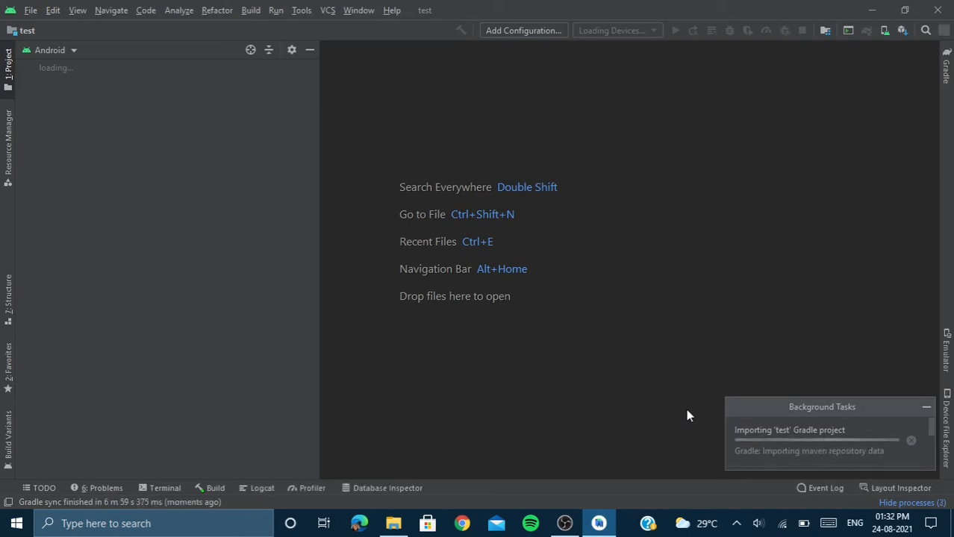
click(251, 9)
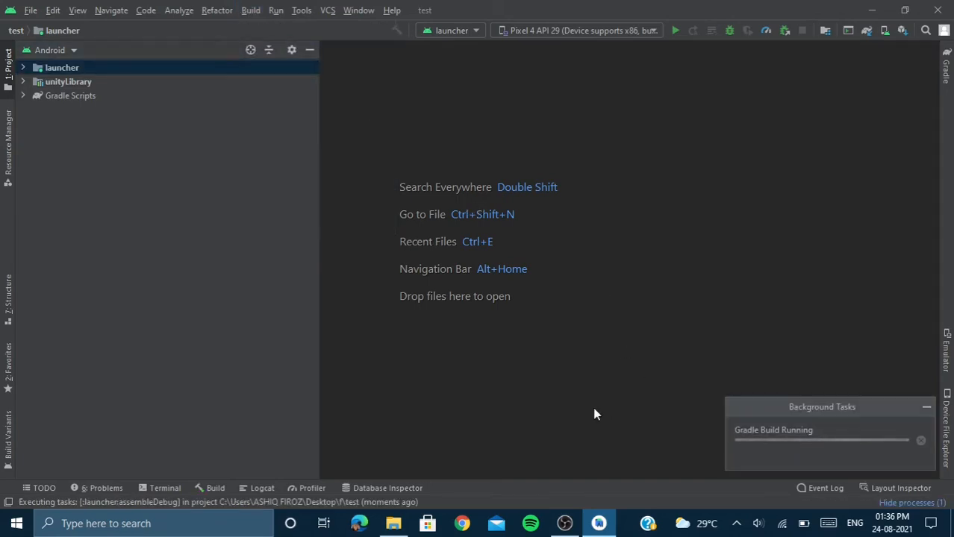
mouse_move(686, 275)
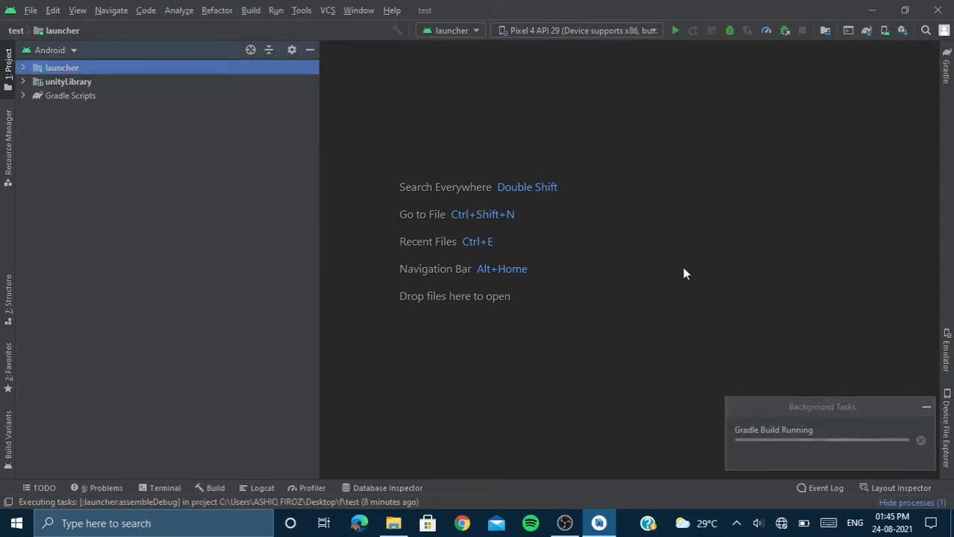
mouse_move(575, 413)
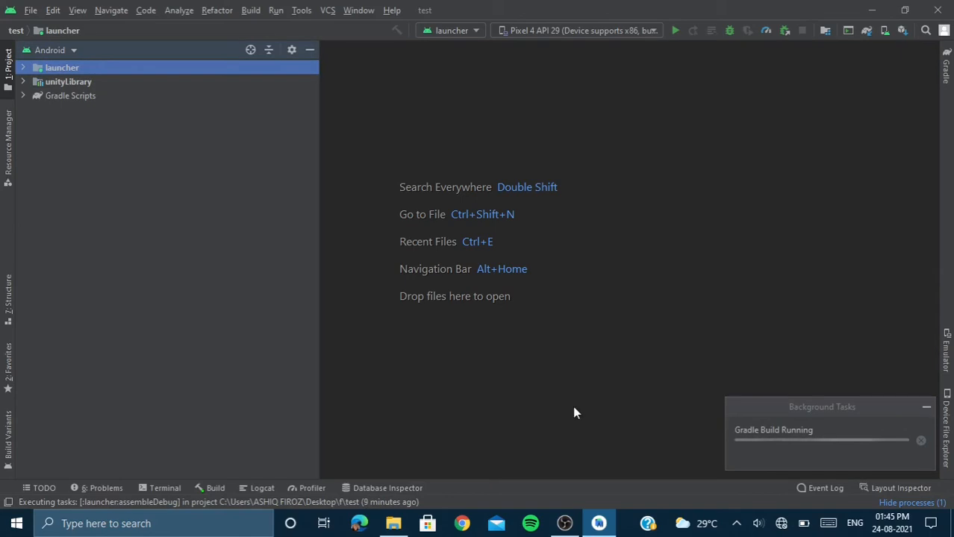